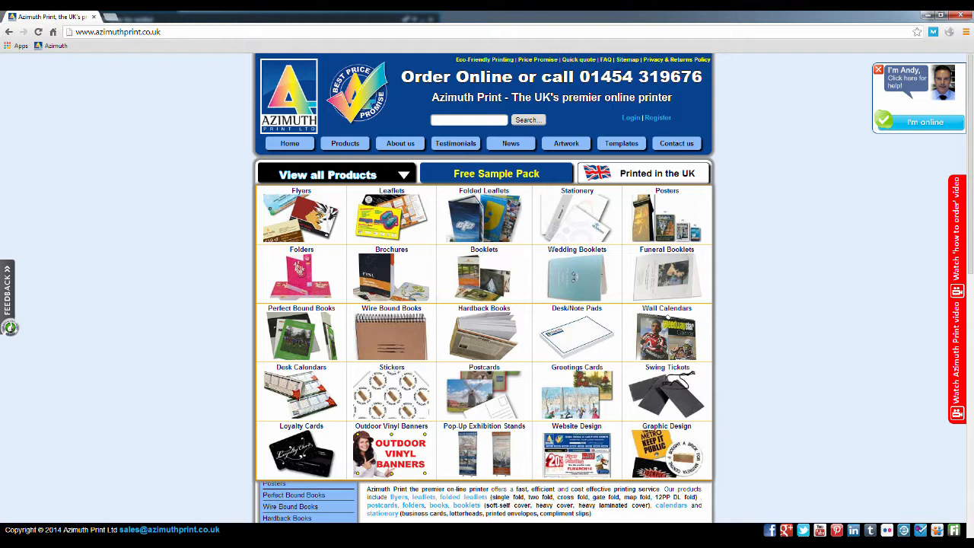
Add A5 soft cover booklets and A4 cross-folded leaflets to the basket, totalling £1,183.00
click(484, 270)
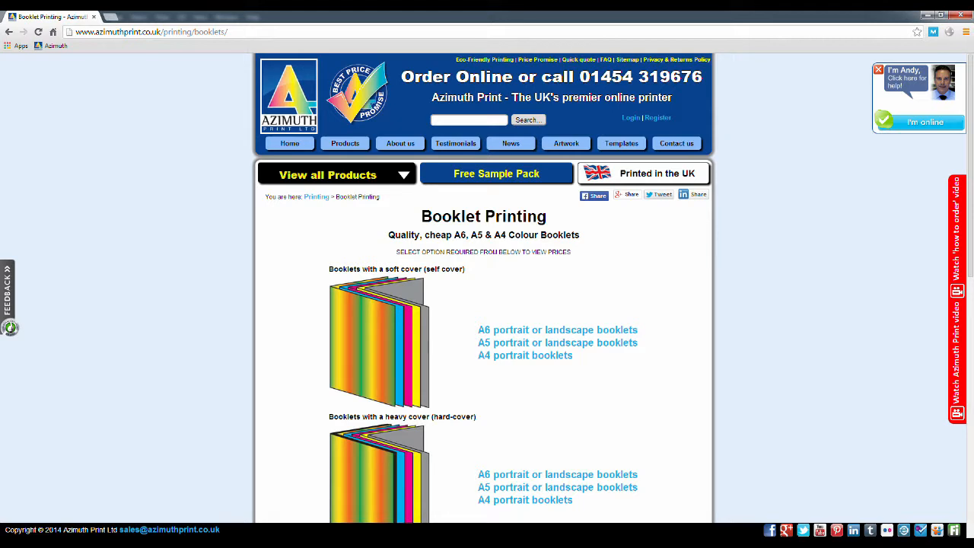
click(557, 342)
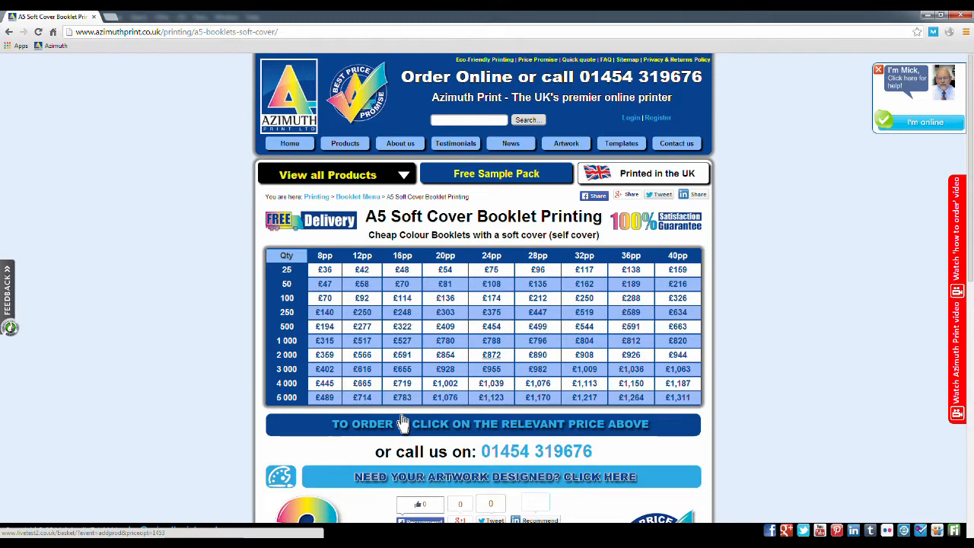
click(491, 354)
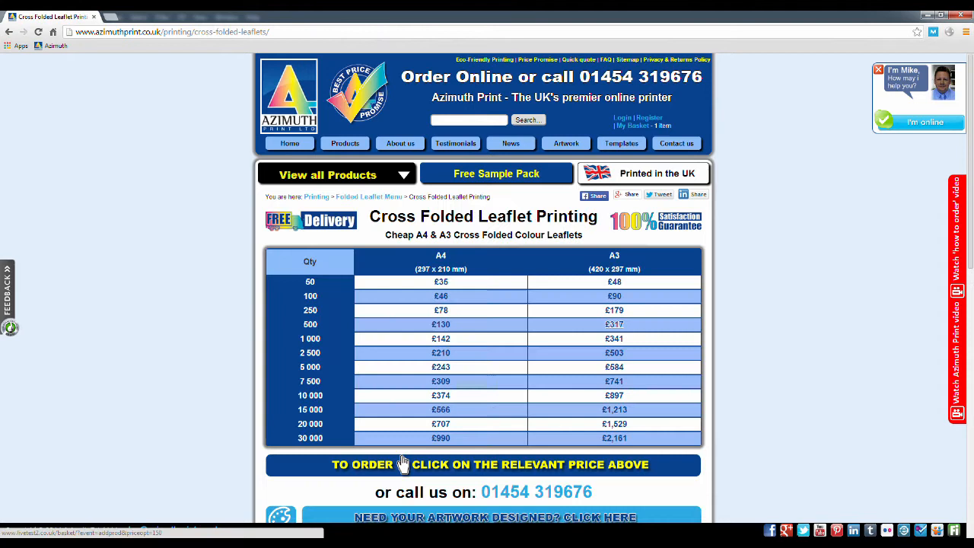
click(615, 324)
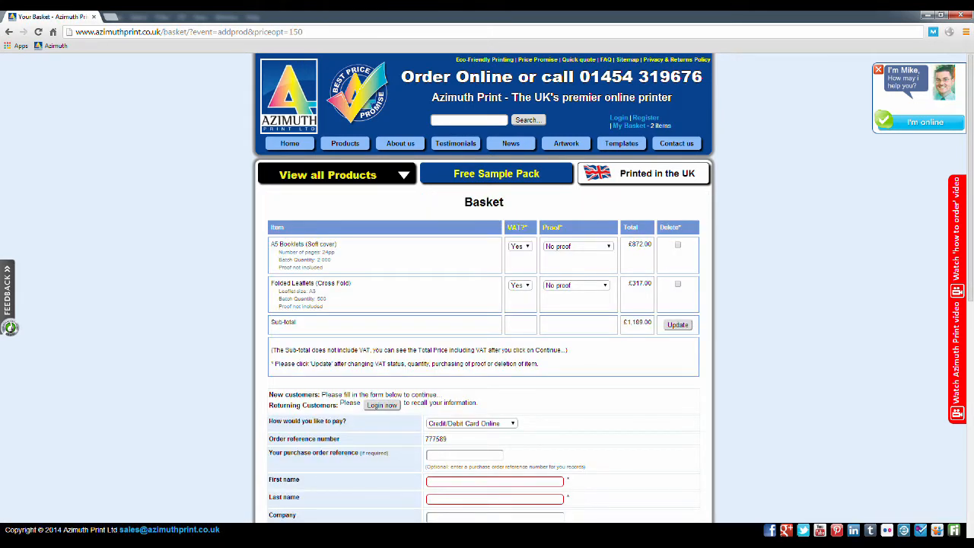
Adjust the basket's VAT and proof options, then enter the account email and password
click(521, 245)
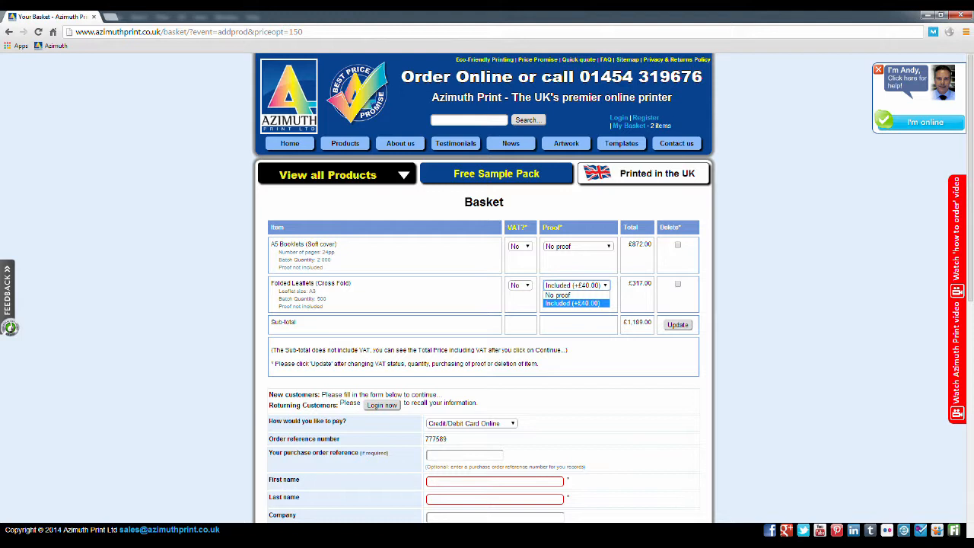
click(382, 405)
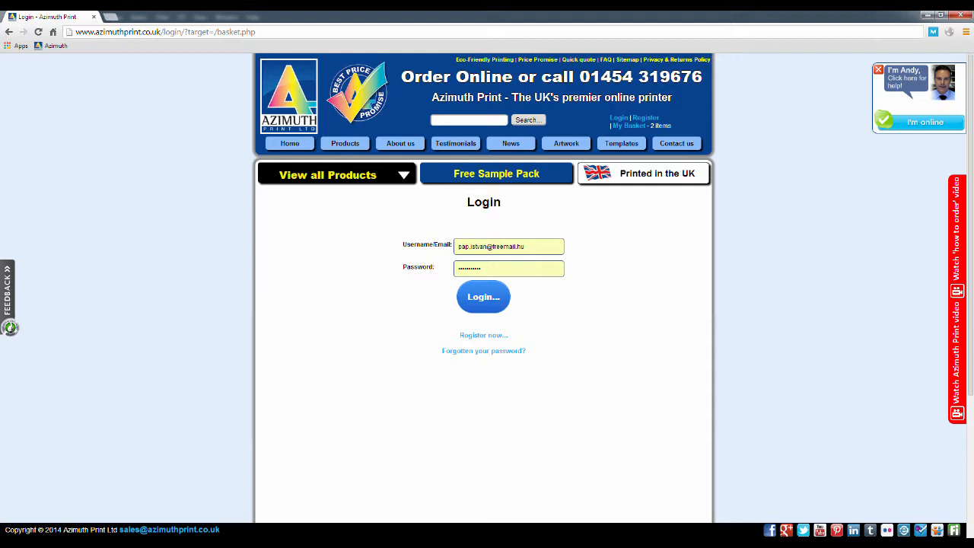
Log in so the checkout form shows saved billing and delivery details with a call-before-printing note
click(483, 297)
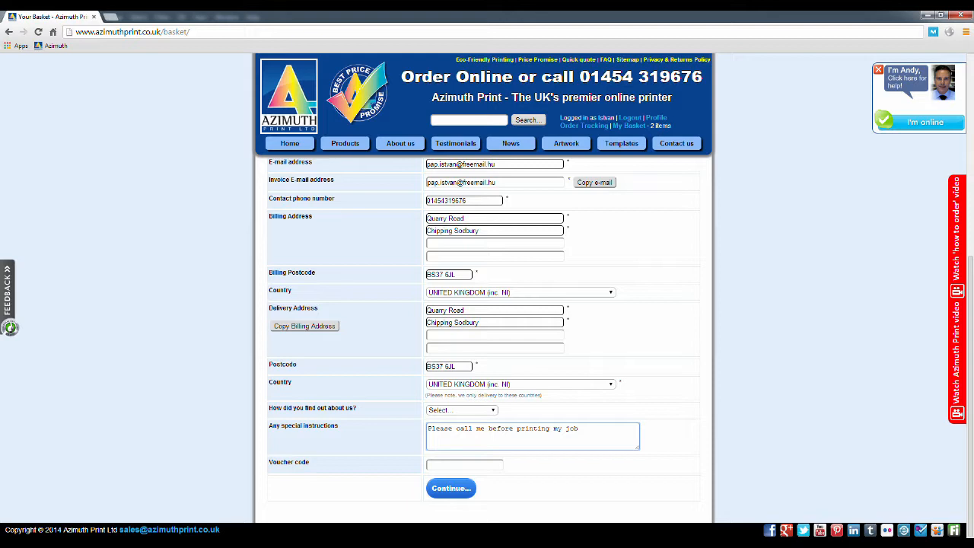
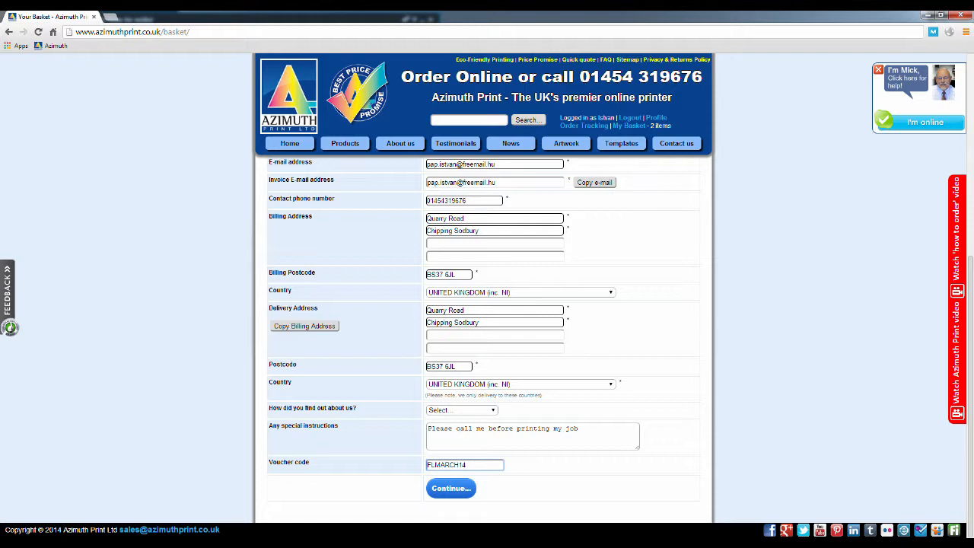
Apply voucher code FLMARCH14 and continue to the £1,429.80 basket confirmation page
click(450, 487)
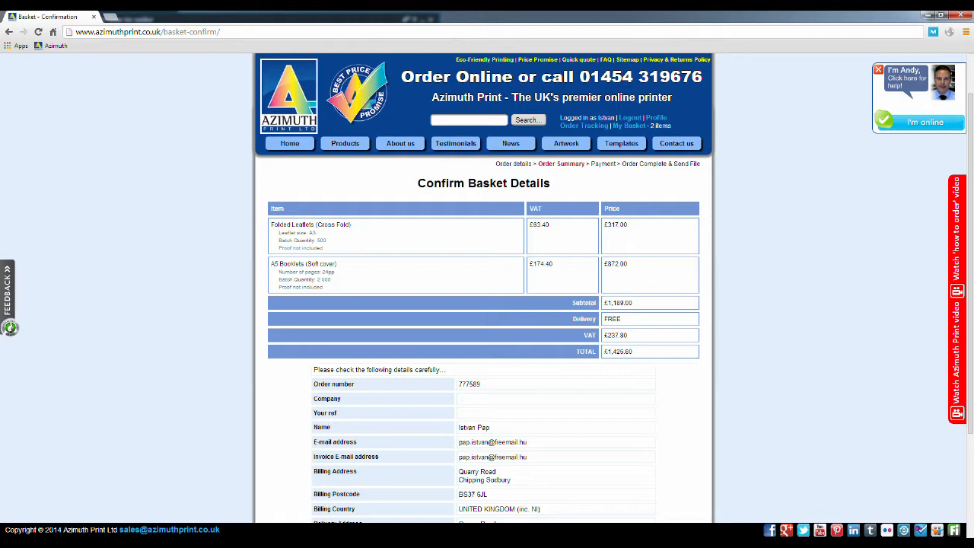
Accept the confirmed basket details and continue to the Sage Pay payment page
scroll(down, 3)
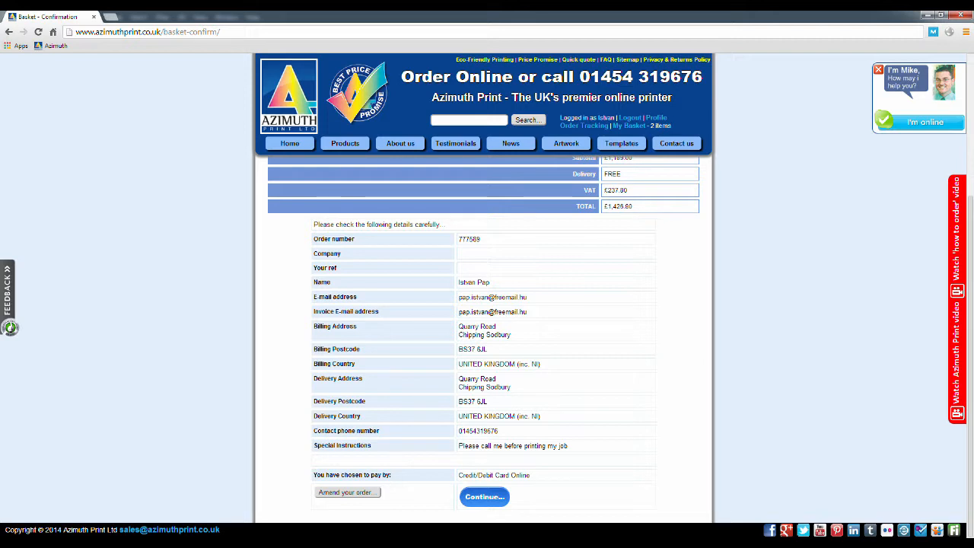
click(484, 496)
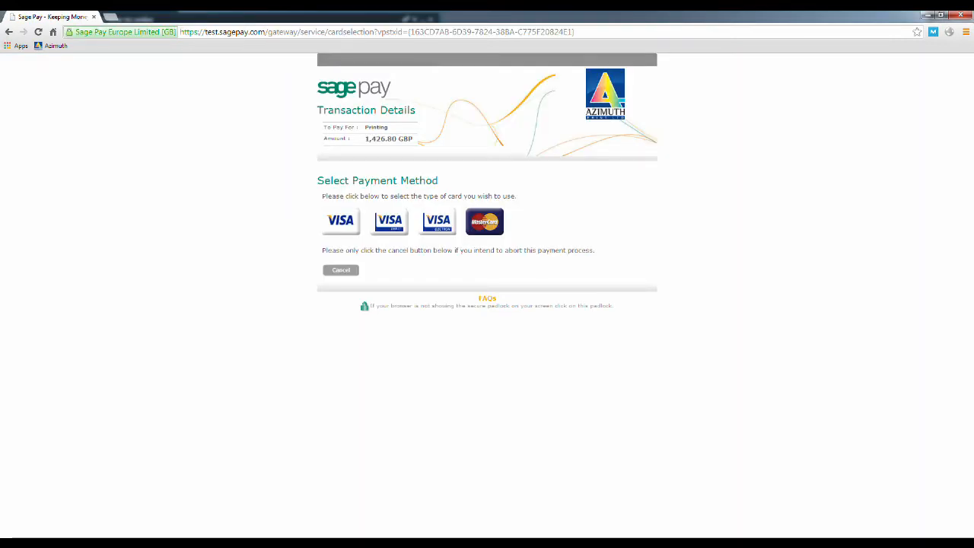
Pay the 1,426.80 GBP order by Visa card and reach the order complete page
click(341, 221)
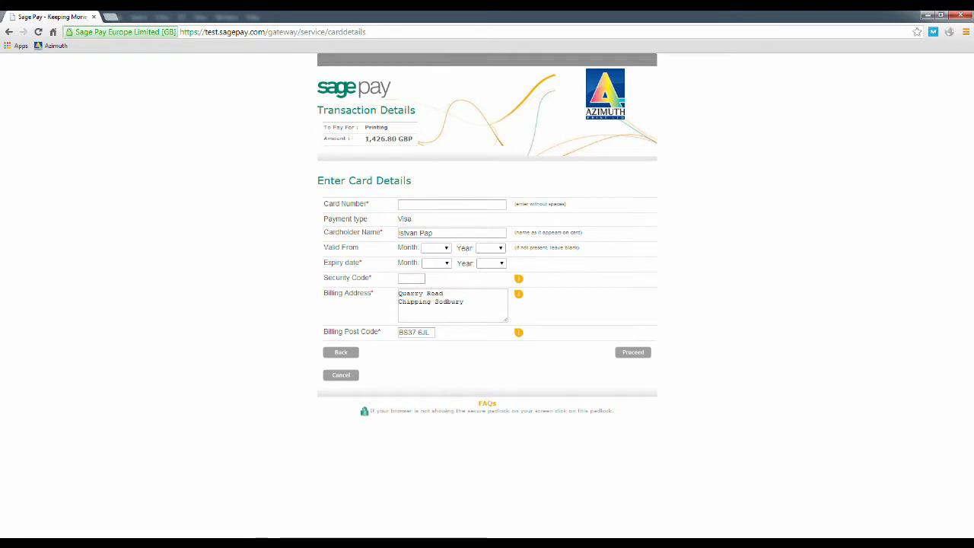
click(633, 351)
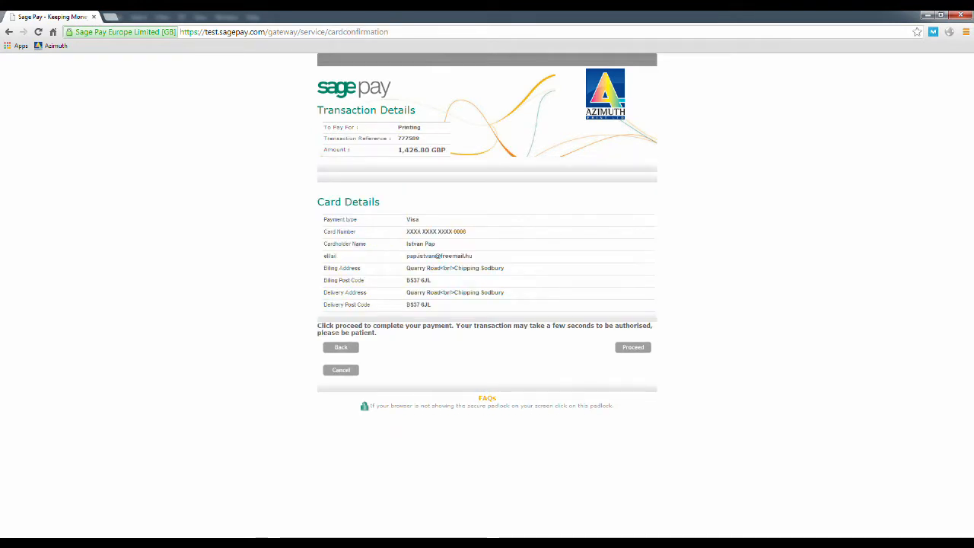
click(633, 347)
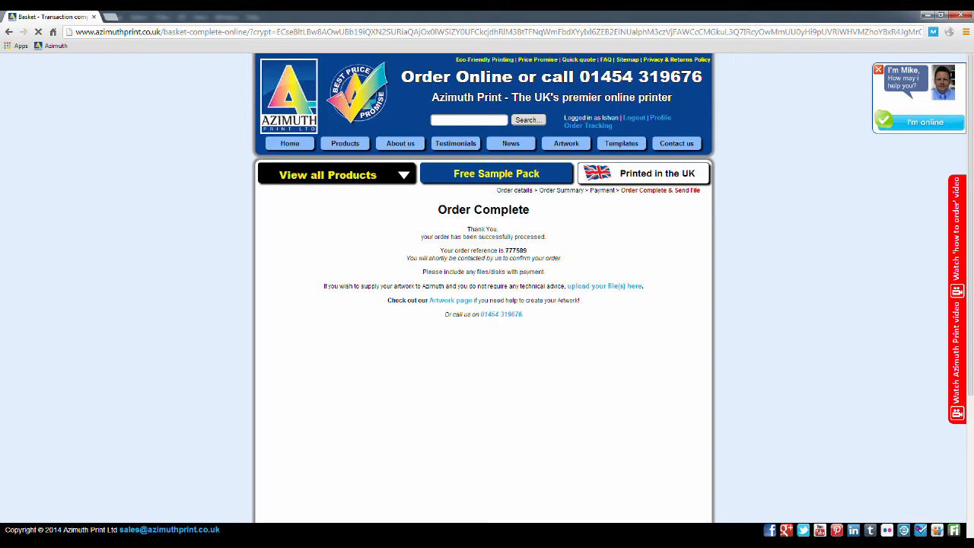
Upload the beatles.jpg artwork file until the upload page reports it complete
click(602, 286)
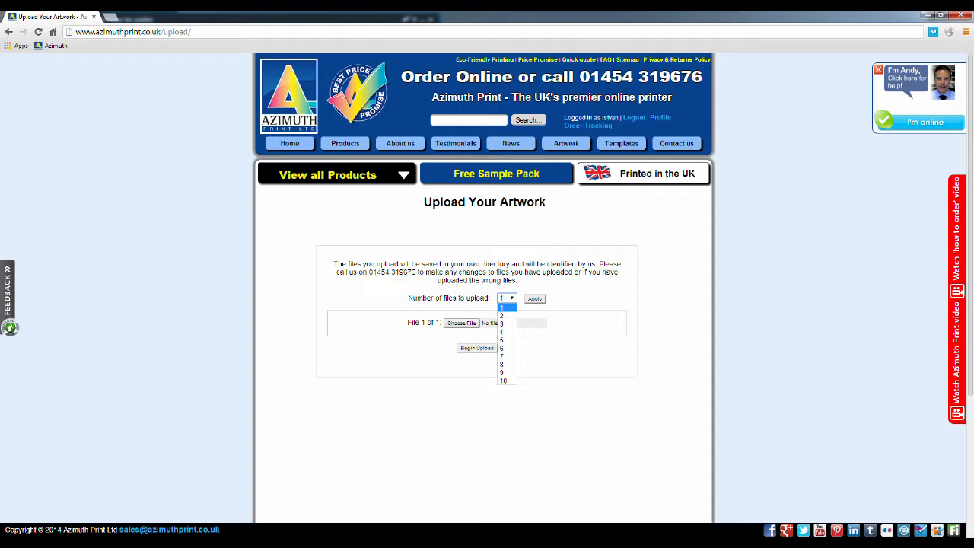
click(476, 347)
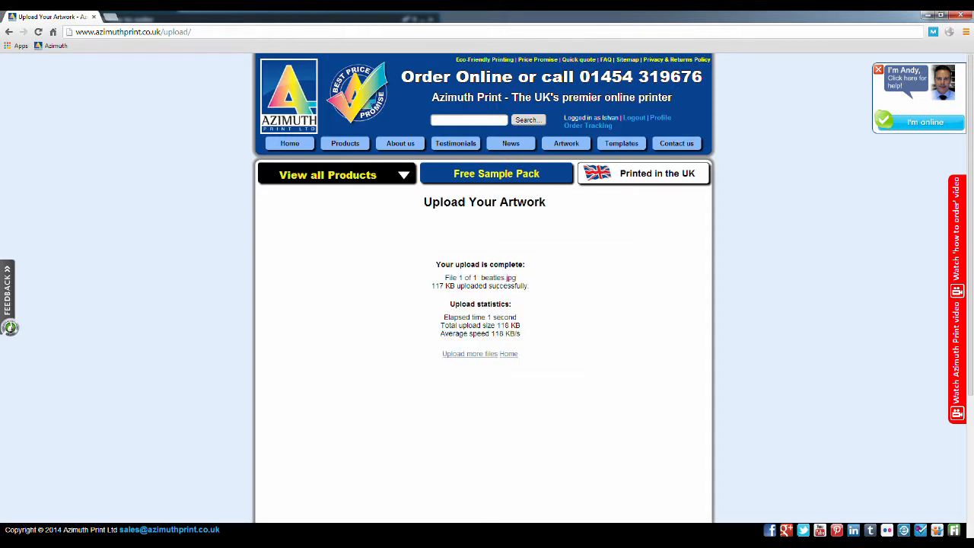